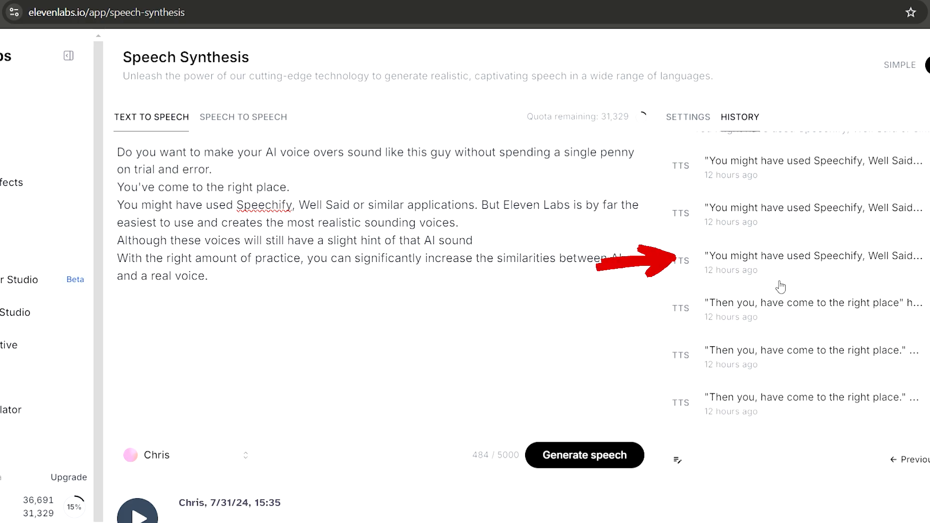
Step: Scroll down to the voice settings below the 'he explained, reassuringly' line
scroll(down, 3)
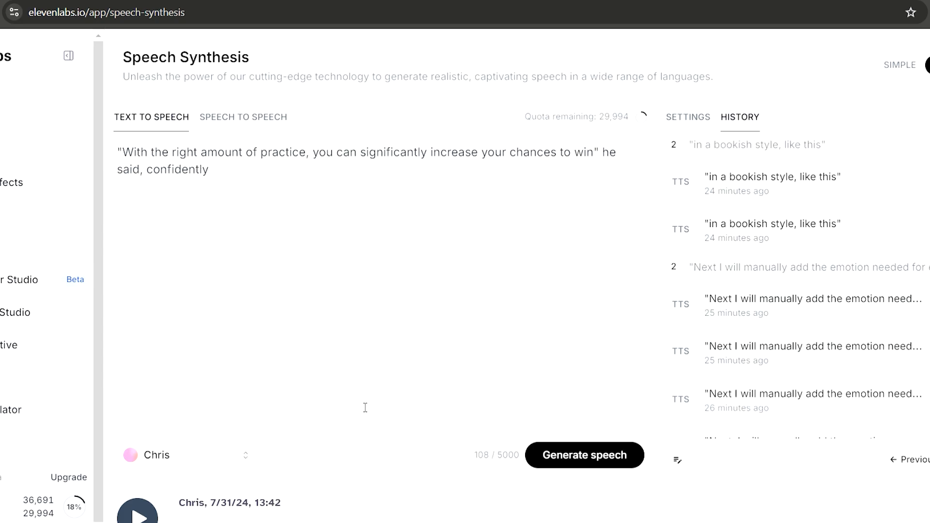
mouse_move(552, 190)
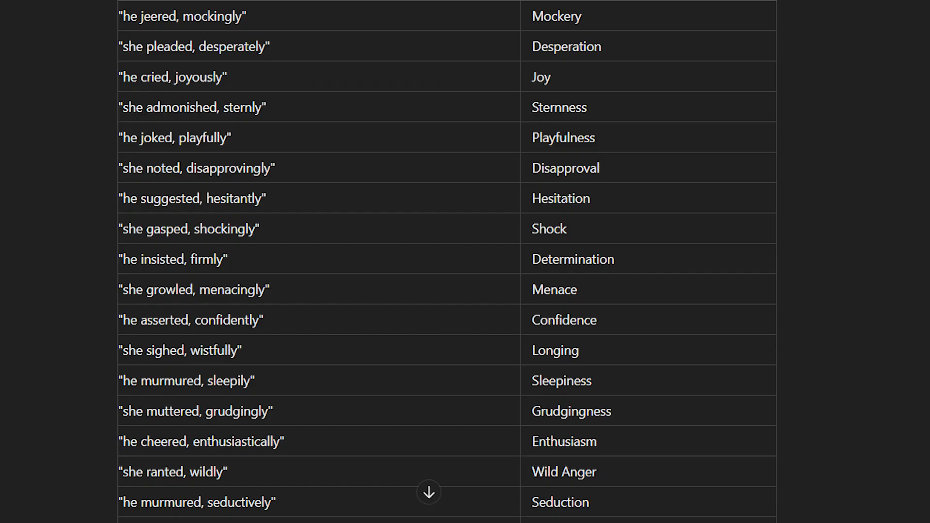
scroll(down, 3)
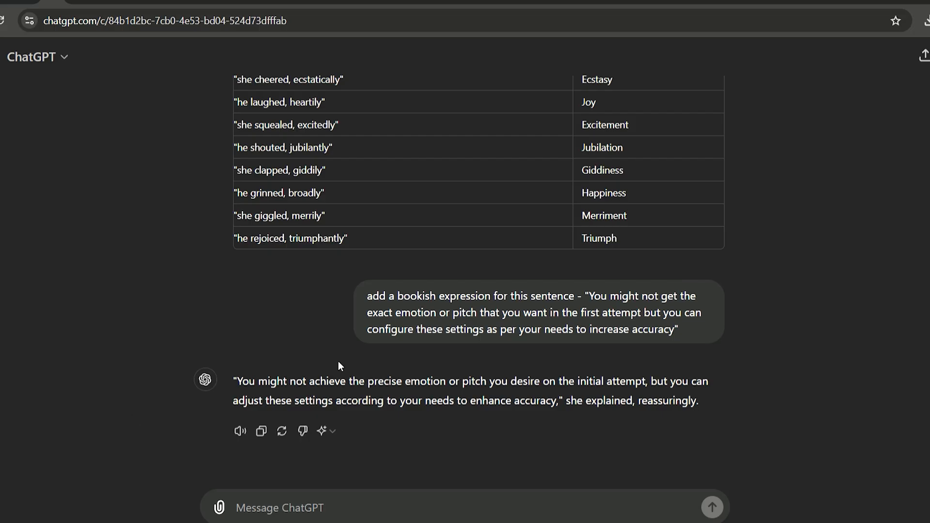
mouse_move(336, 295)
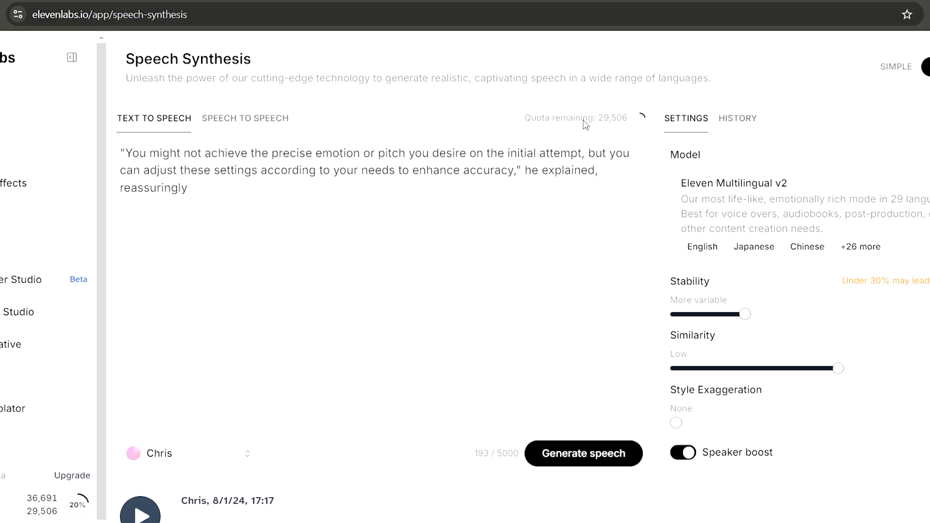
mouse_move(759, 356)
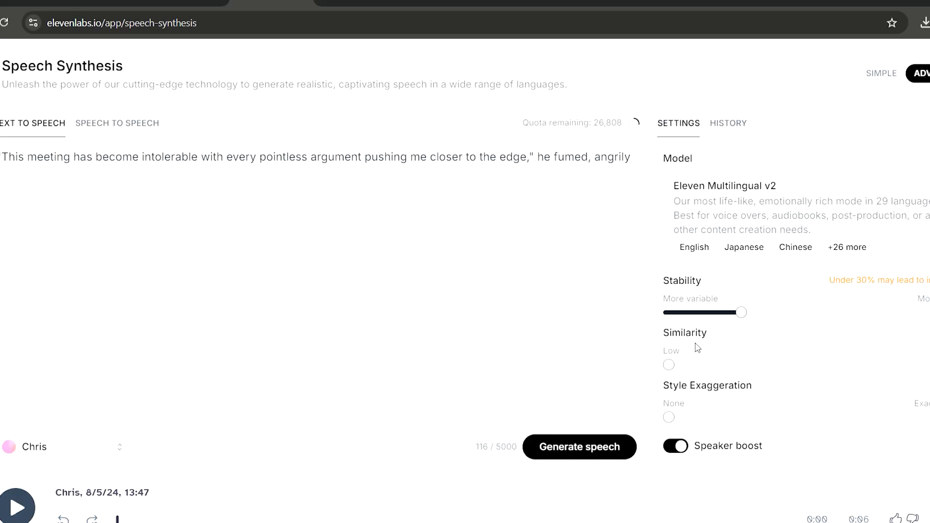
mouse_move(651, 335)
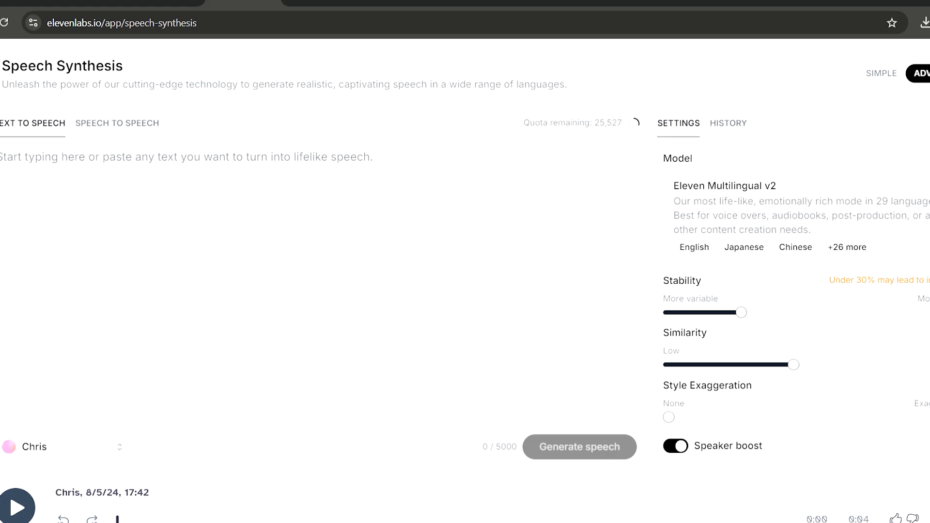
mouse_move(731, 399)
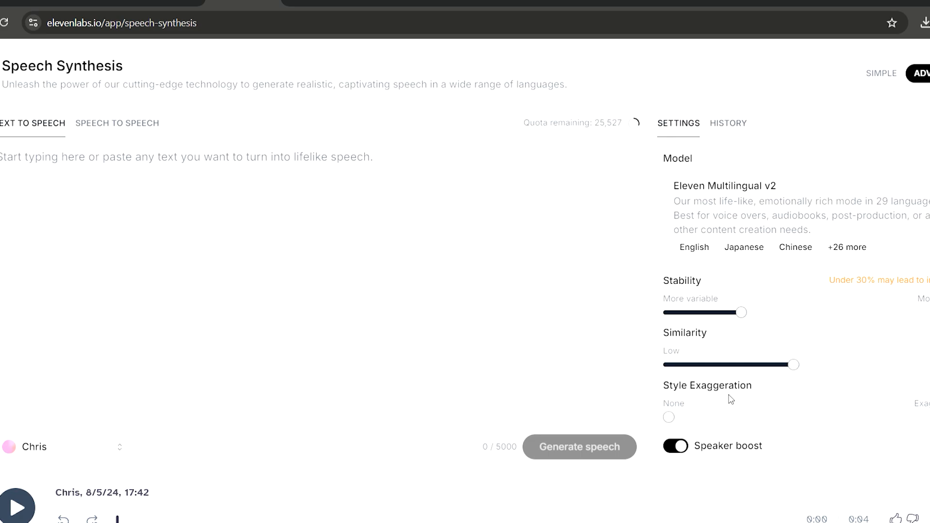
mouse_move(754, 400)
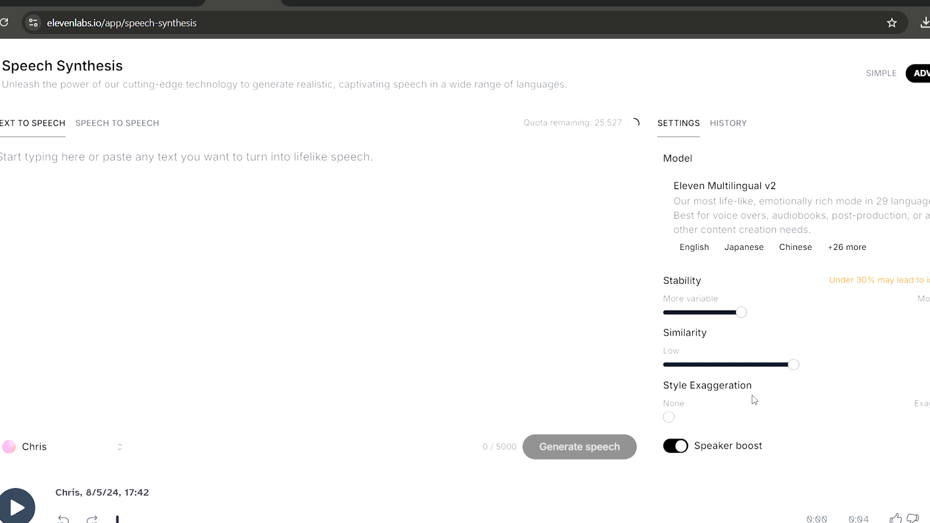
mouse_move(695, 428)
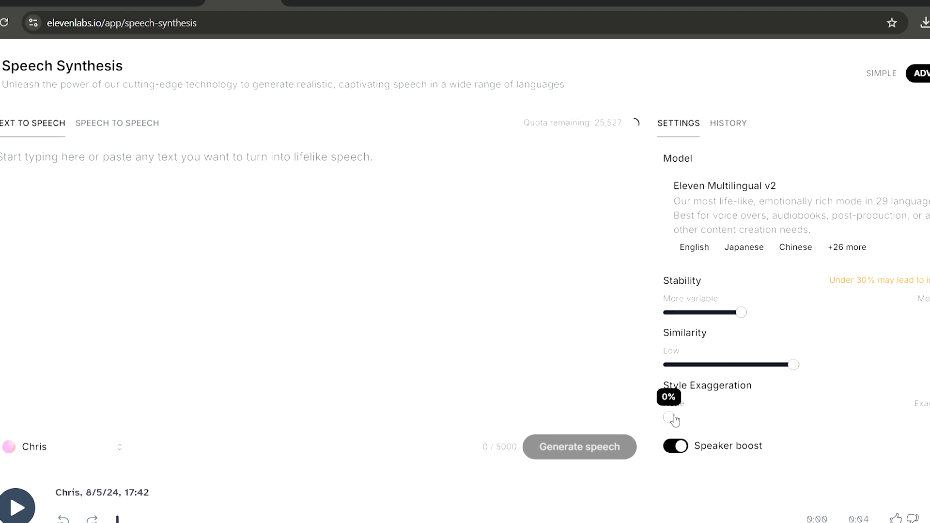
mouse_move(696, 346)
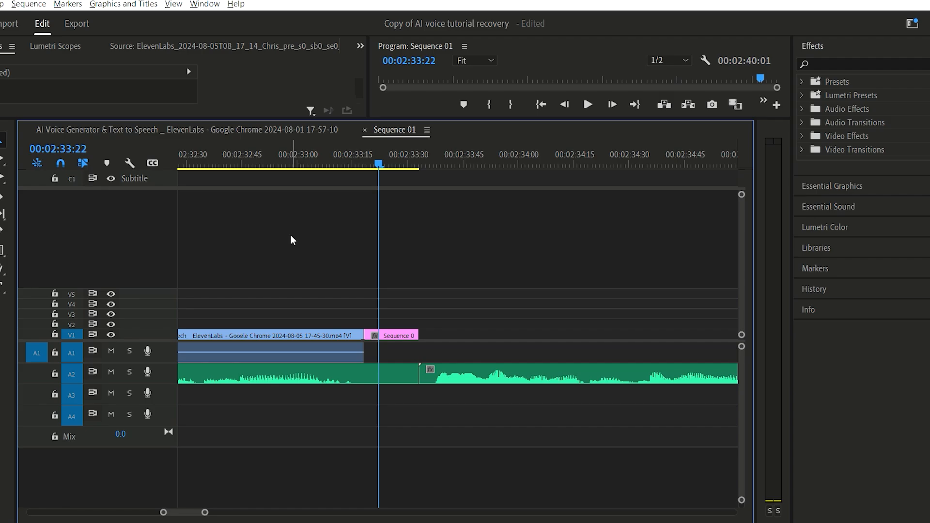
mouse_move(431, 465)
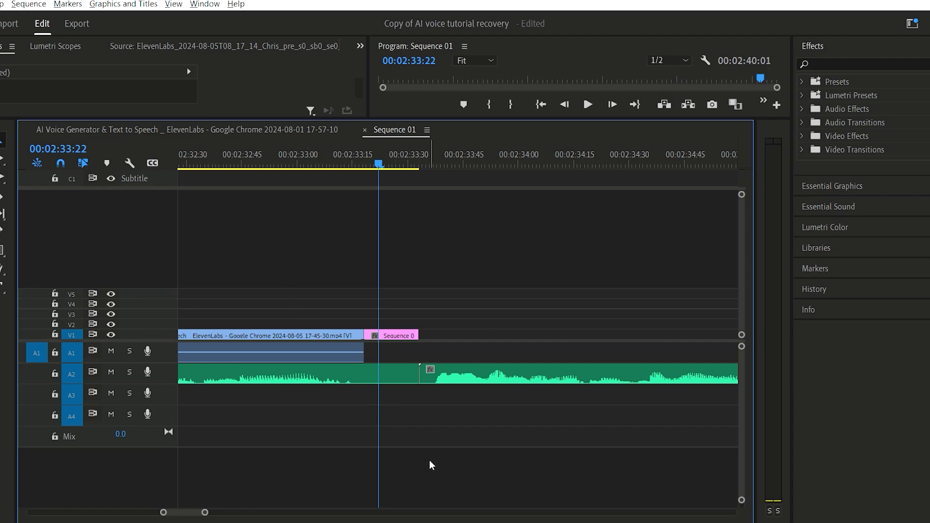
click(442, 155)
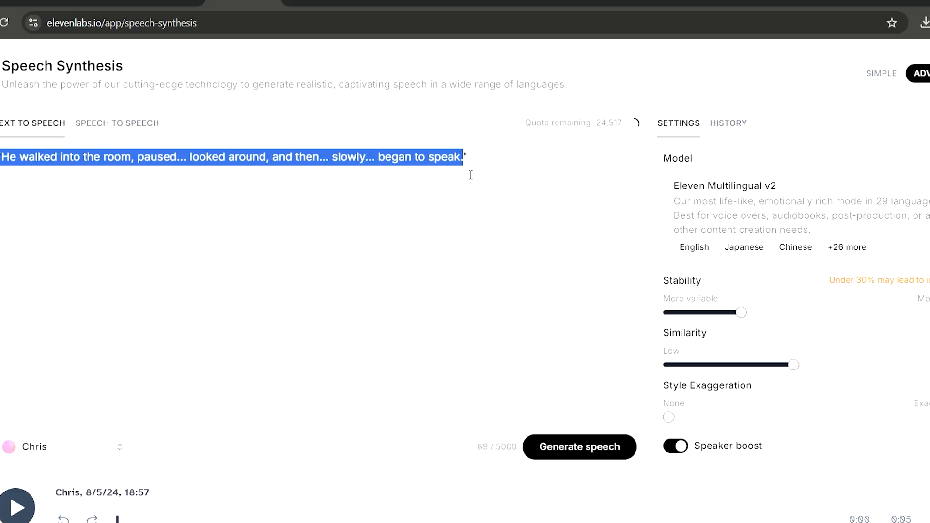
Step: Select the walking-into-the-room line with its ellipsis pauses in the text box
click(748, 114)
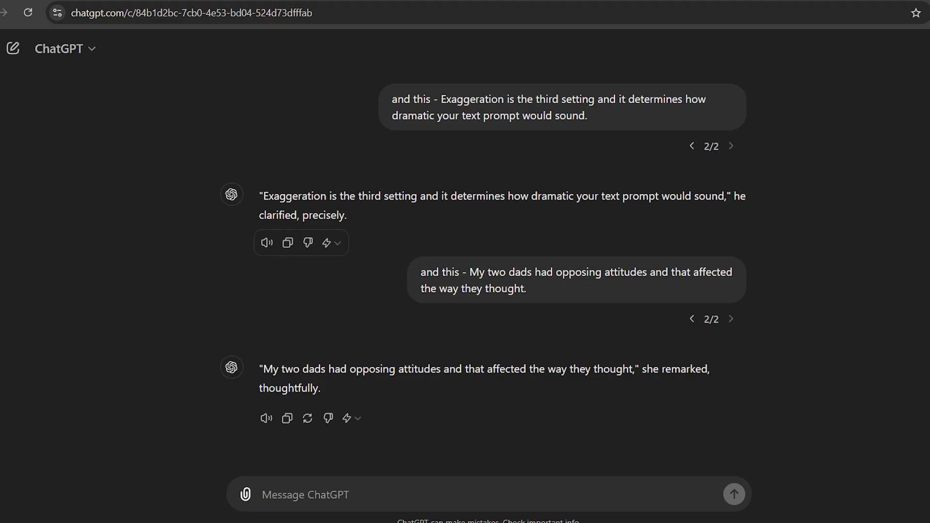
Step: Switch to the ChatGPT tab to get the two-dads sentence rewritten
click(283, 12)
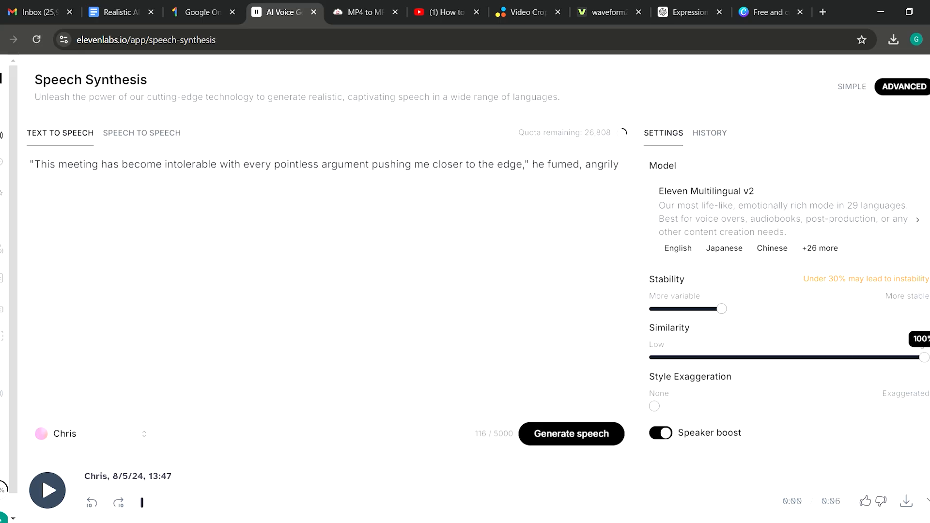